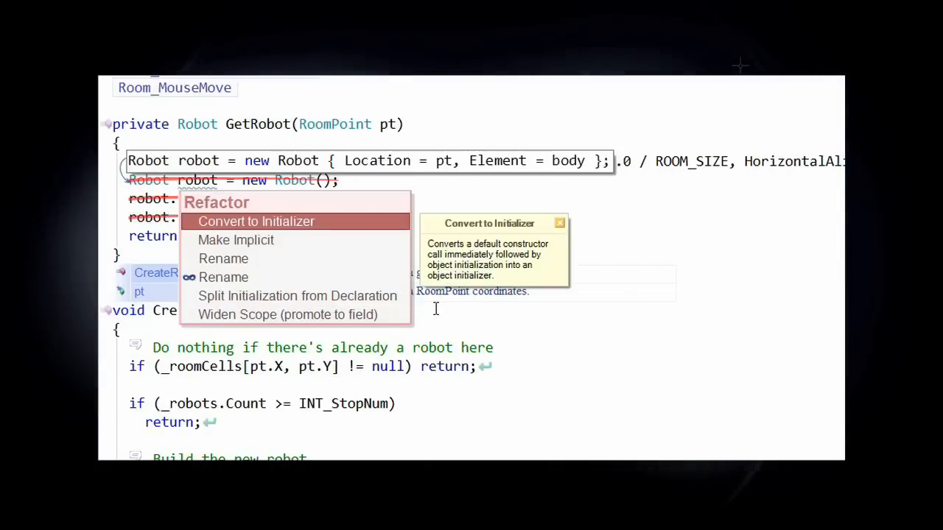
Step: Convert GetRobot's Robot setup to an initializer, inline the variable, pick teal, and filter files by 'RB'
left_click(255, 221)
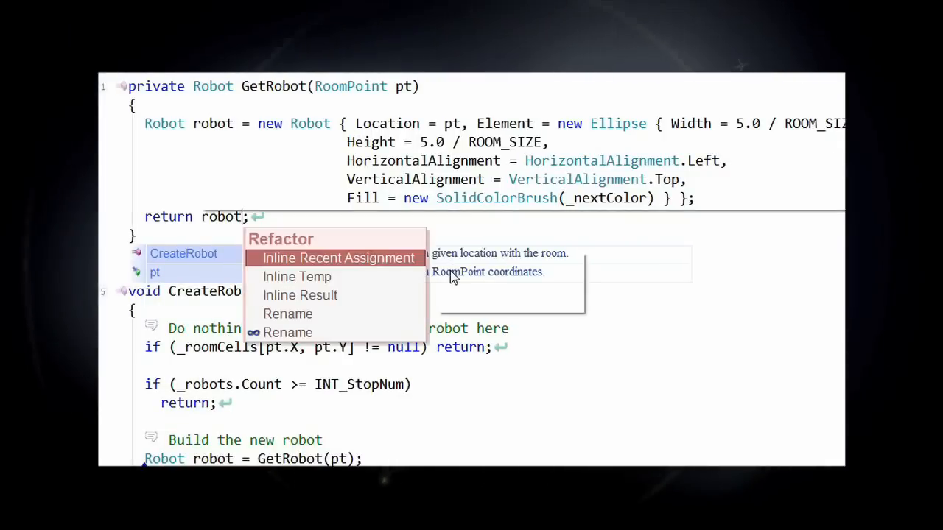
left_click(338, 257)
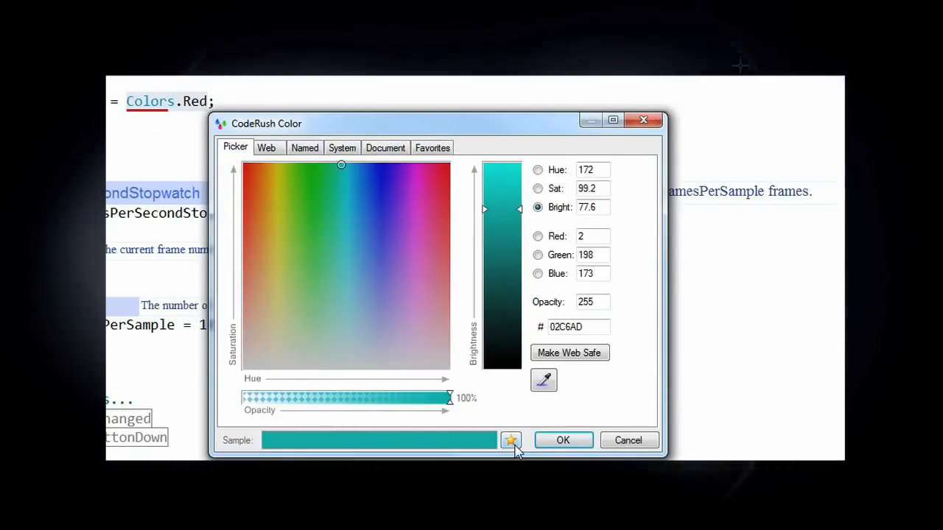
left_click(563, 440)
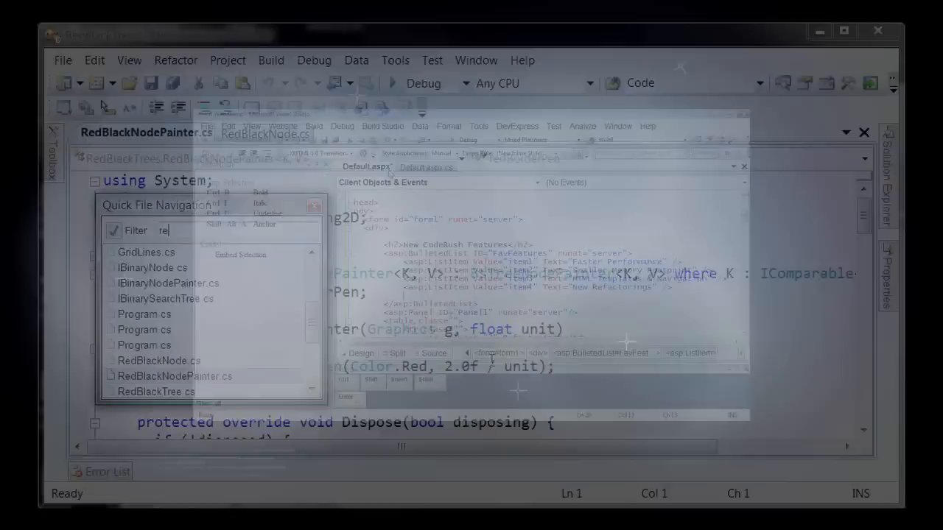
type("RB")
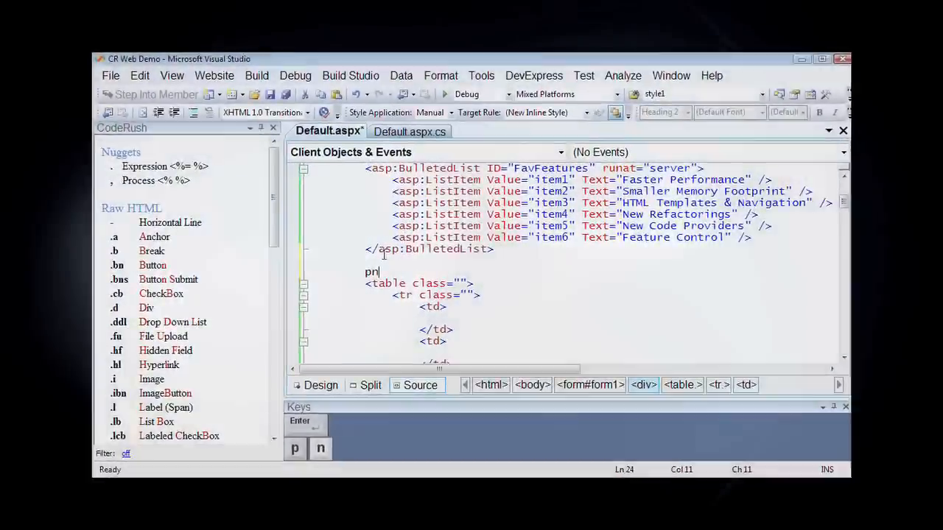
Step: Expand the 'pn' template into an empty asp:Panel named Panel2 below the bulleted list
key("Tab")
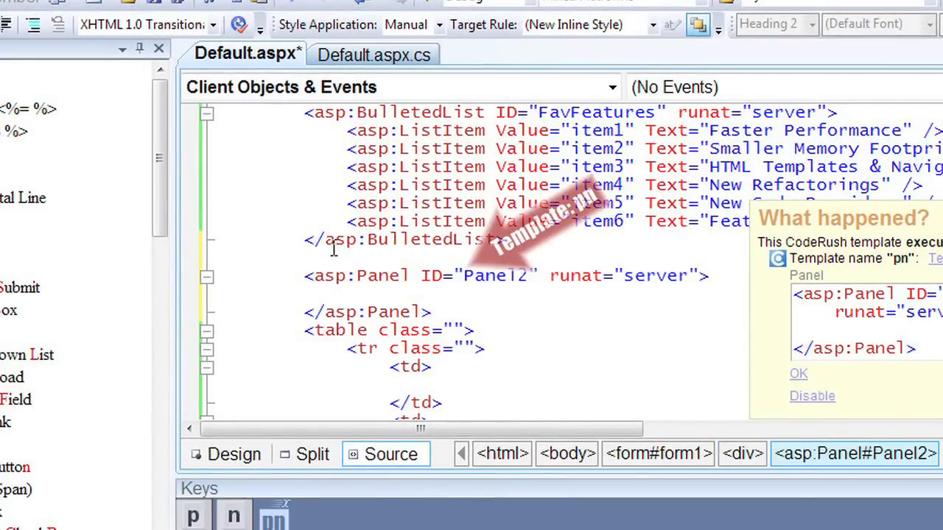